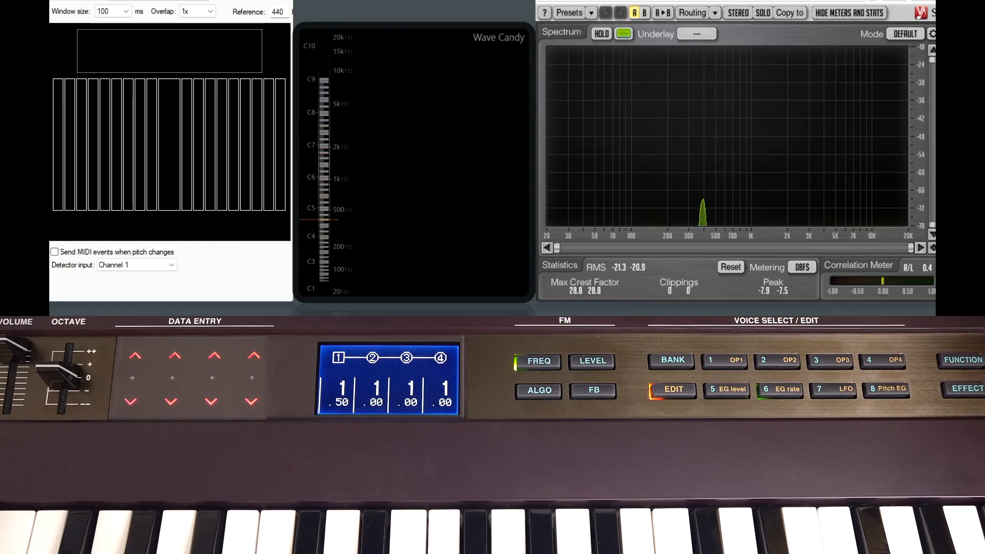
# Cycle the LFO button until the LFO PMD On/Off page shows for all four operators
pyautogui.click(833, 390)
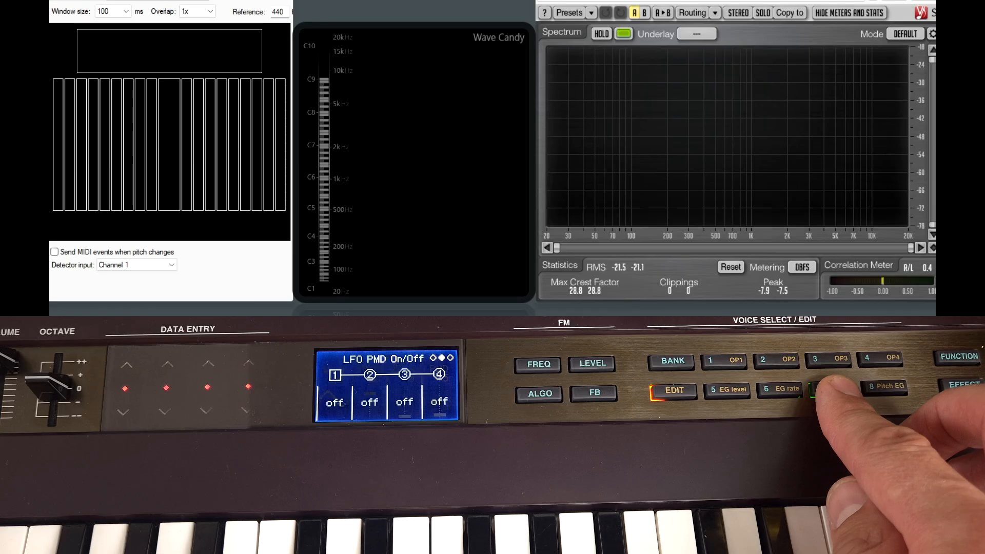
pyautogui.click(831, 386)
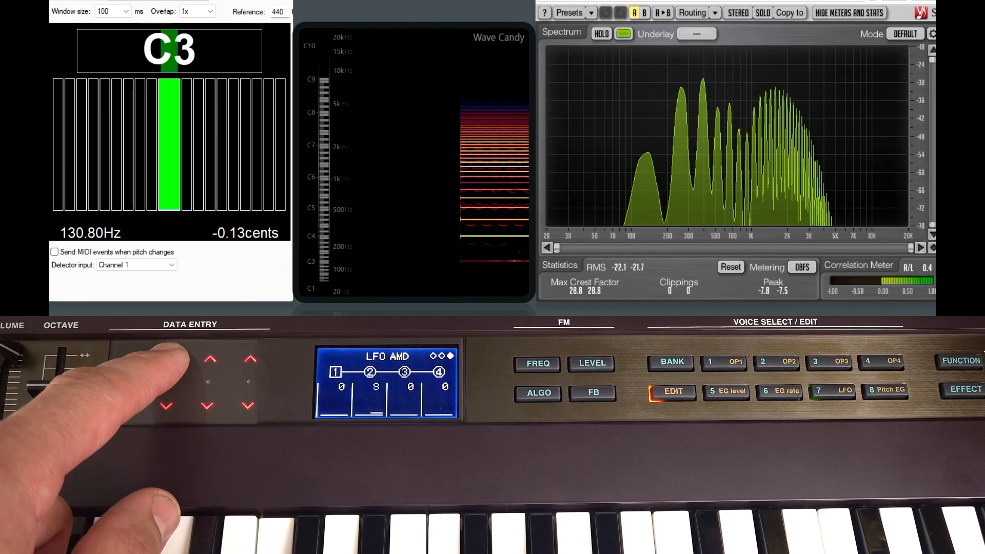
# Raise operator 2's LFO amplitude modulation depth toward 53 while auditioning C3
pyautogui.click(210, 358)
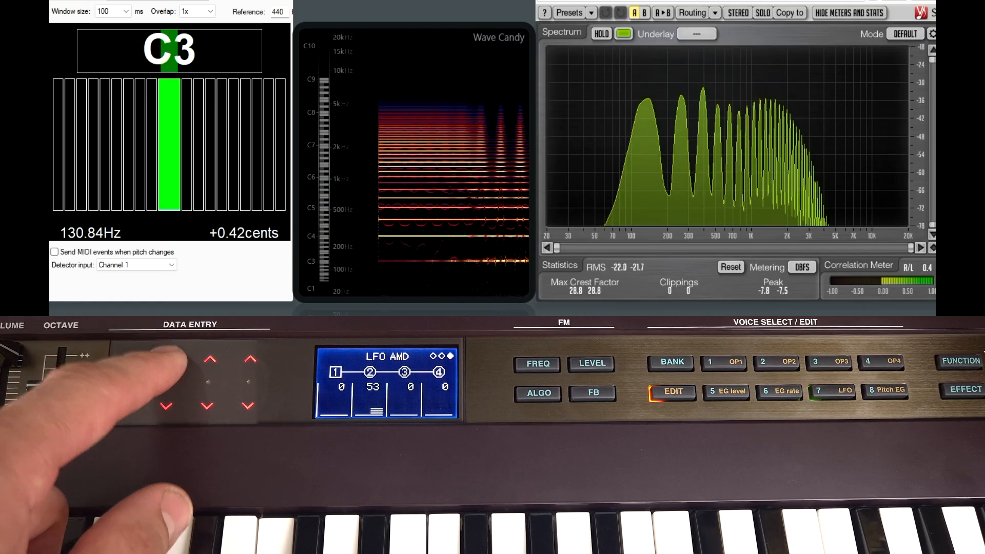
pyautogui.click(167, 359)
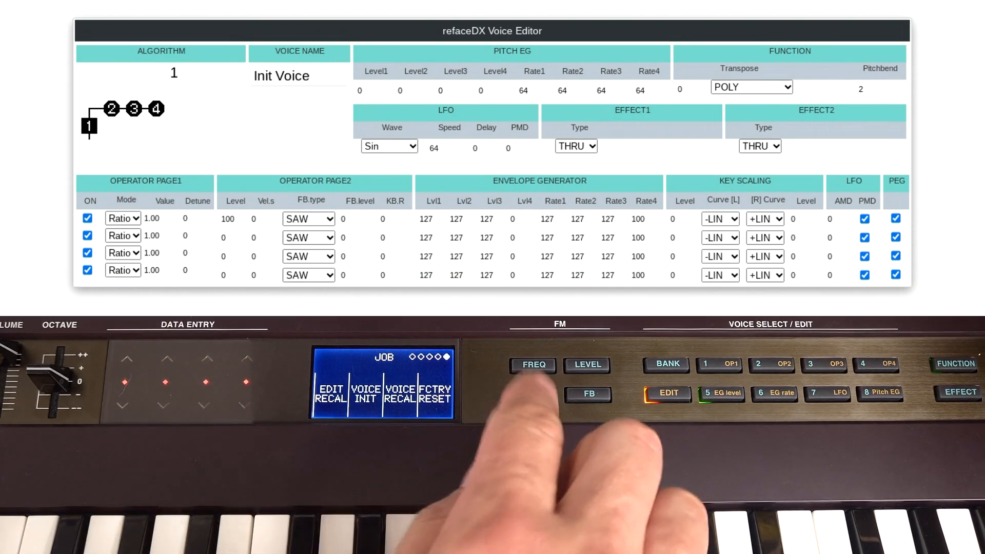
# Set operator 2's output level to 110 in Operator Page2
pyautogui.click(534, 394)
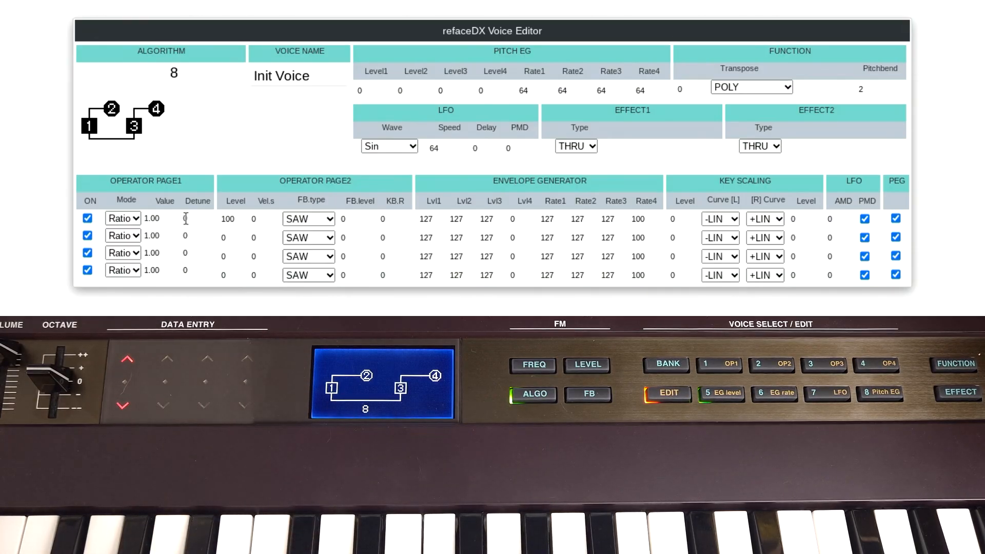
pyautogui.click(228, 237)
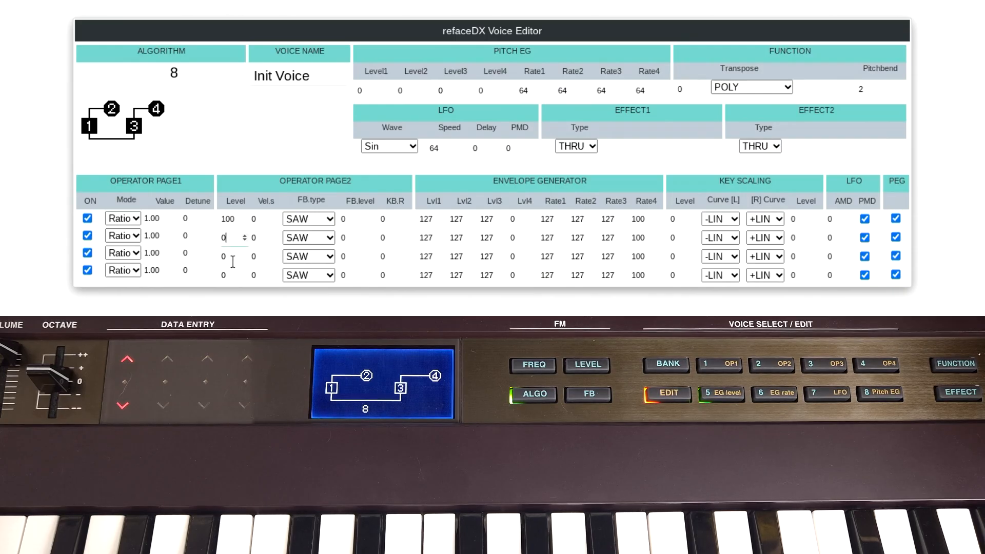
pyautogui.write('110')
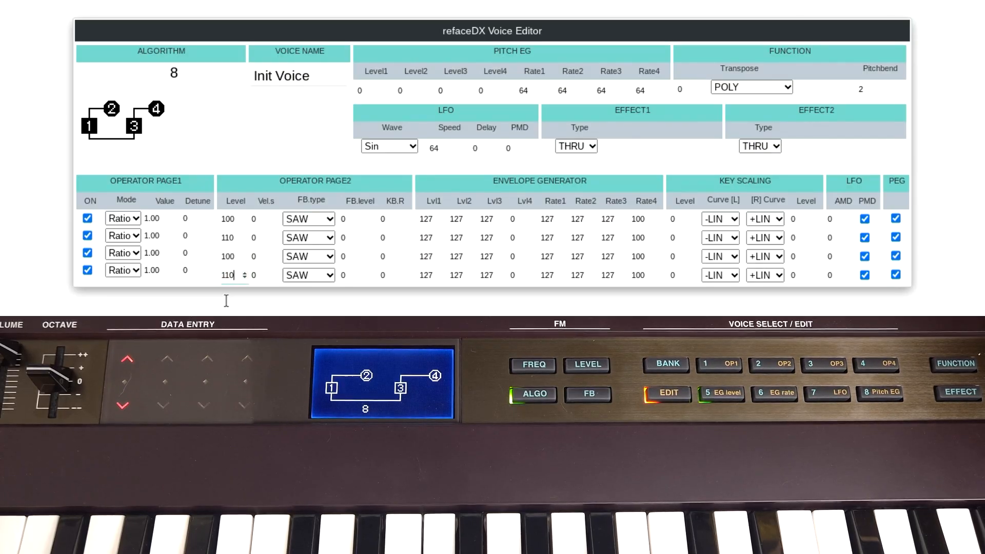
pyautogui.moveTo(97, 286)
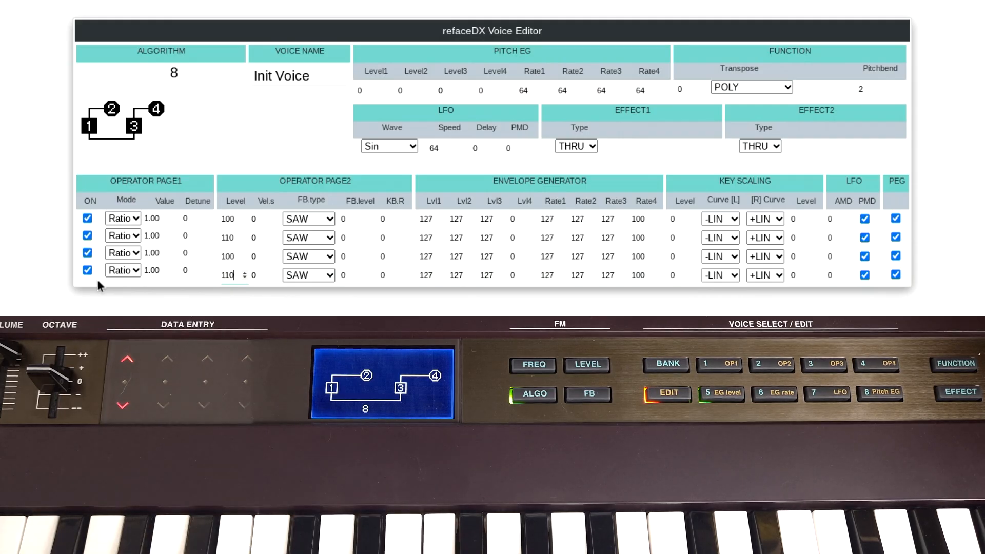
# Detune operator 1 to -1 and switch operator 3 off for auditioning
pyautogui.click(87, 252)
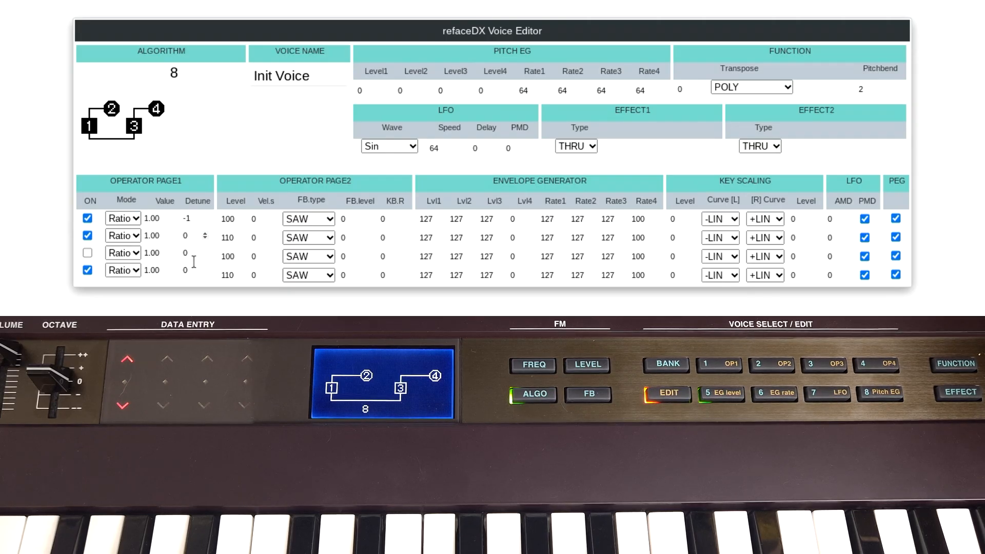
pyautogui.click(205, 234)
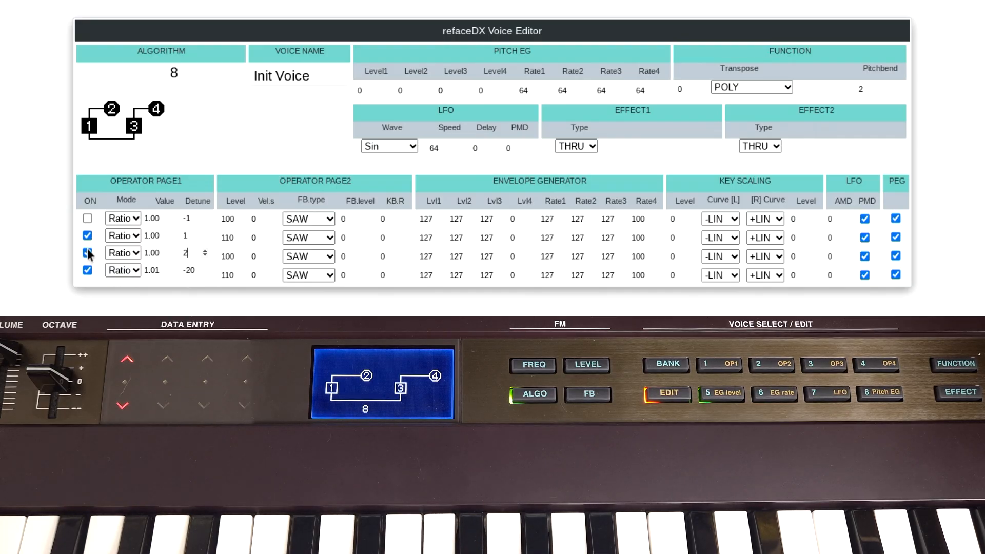
# Toggle an operator's ON checkbox while auditioning the detuned operators
pyautogui.click(88, 217)
pyautogui.write('32')
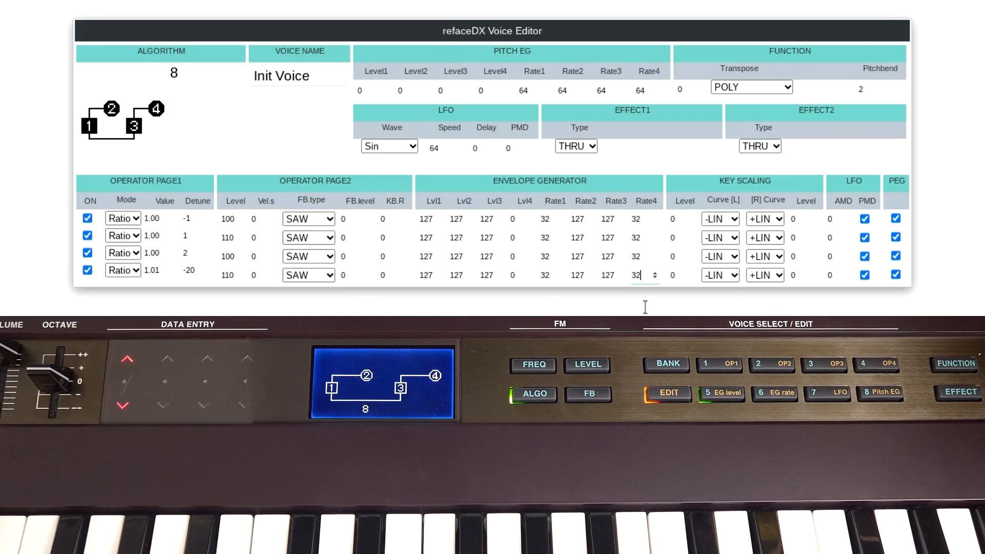
pyautogui.moveTo(496, 267)
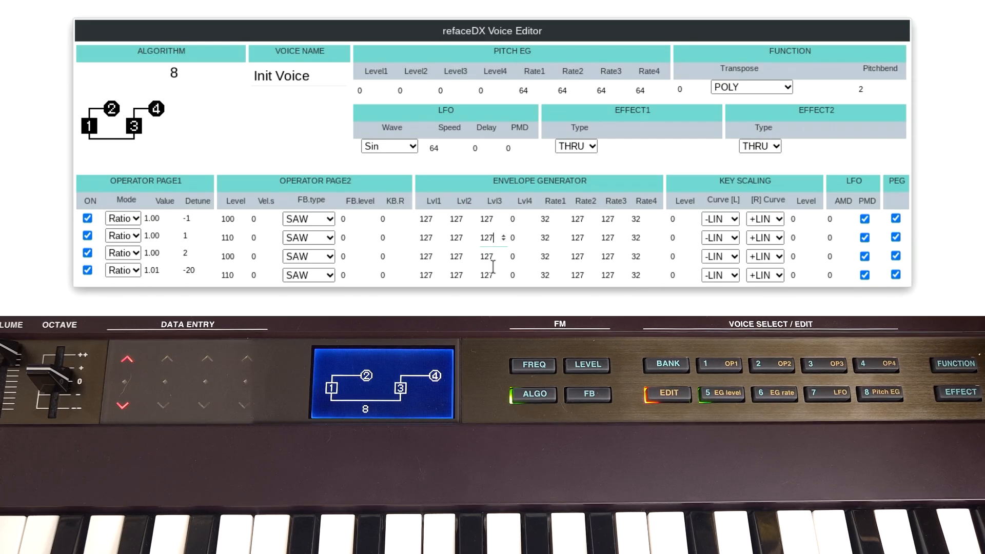
# Set envelope level 3 to 115 for operators 2 and 4
pyautogui.click(507, 237)
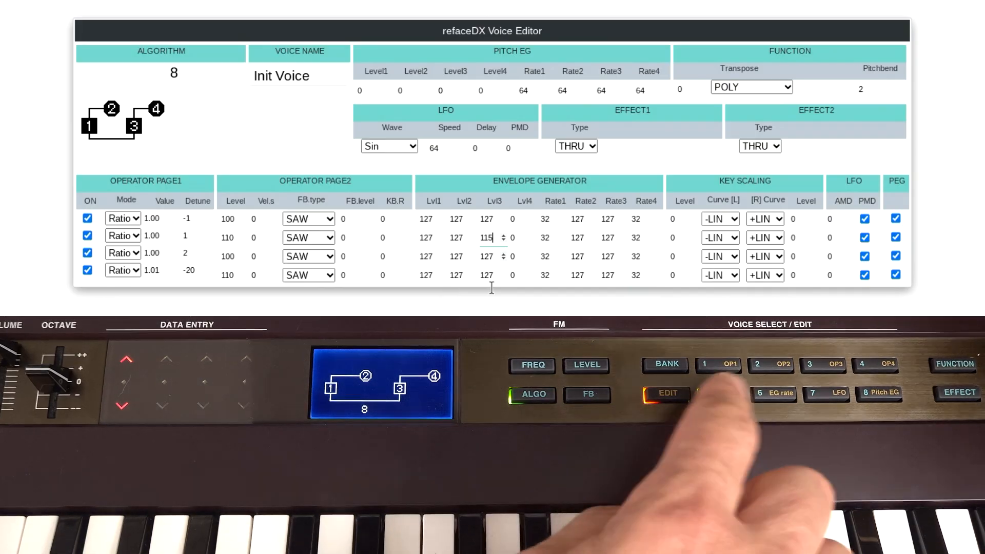
pyautogui.click(718, 393)
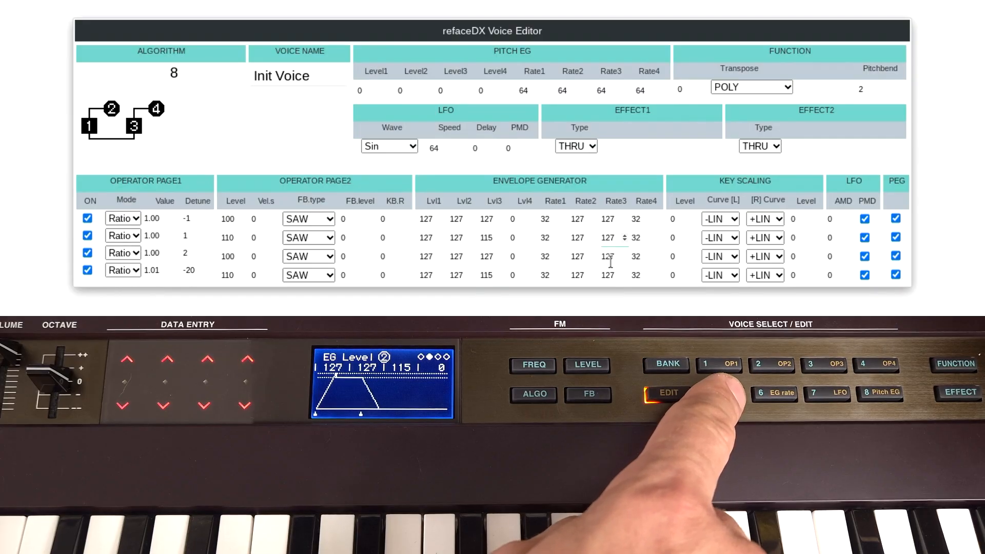
# Set envelope rate 3 to 53 for operators 2 and 4
pyautogui.click(719, 393)
pyautogui.write('53')
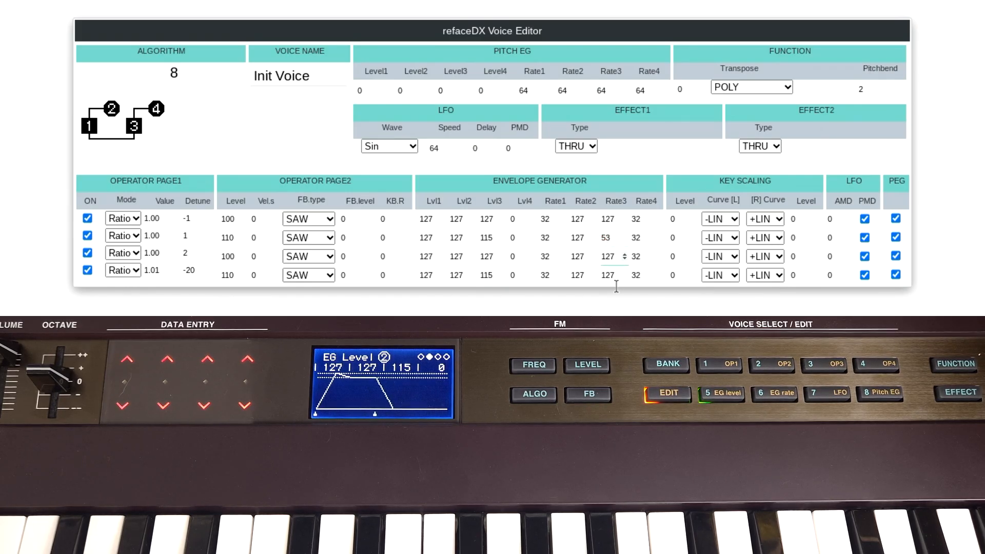
pyautogui.click(631, 275)
pyautogui.write('53')
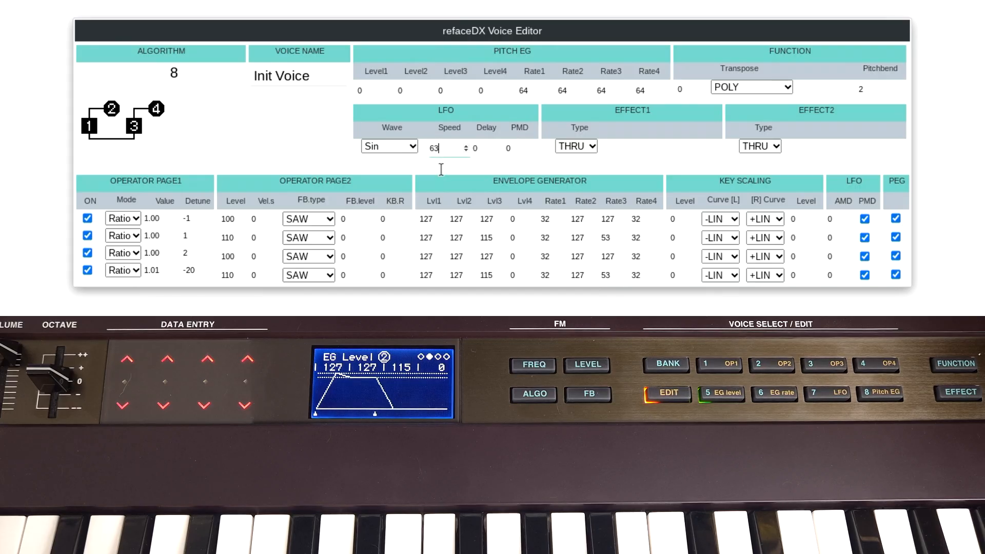
# Set the LFO pitch modulation depth to 10
pyautogui.click(509, 149)
pyautogui.write('10')
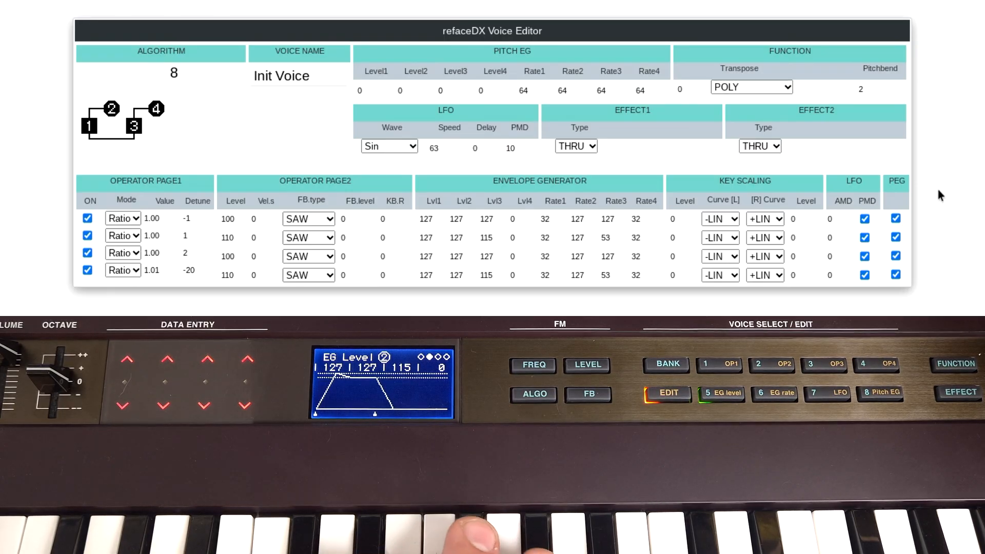
pyautogui.moveTo(863, 275)
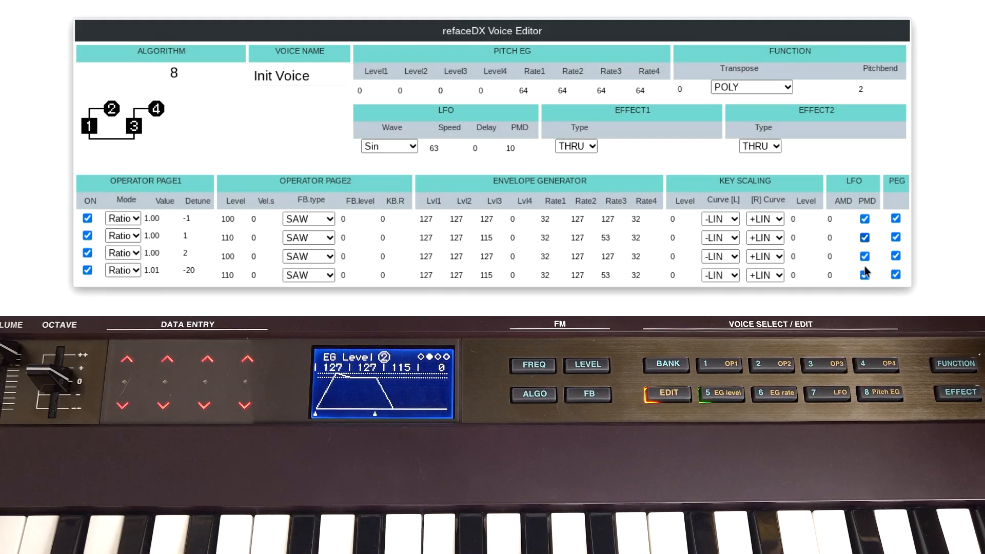
# Switch off operator 2's LFO pitch modulation and set Effect 2 type to DLY
pyautogui.click(864, 237)
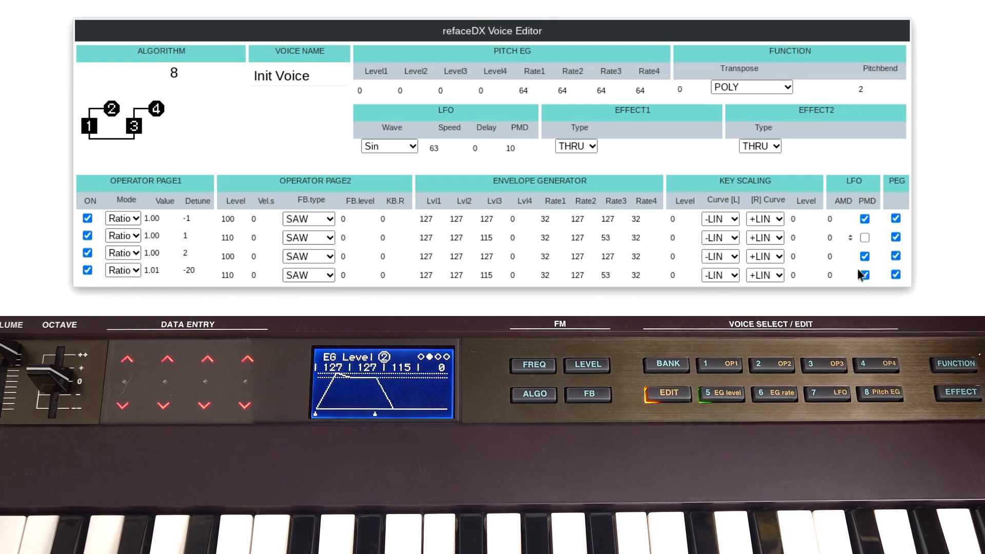
pyautogui.click(864, 274)
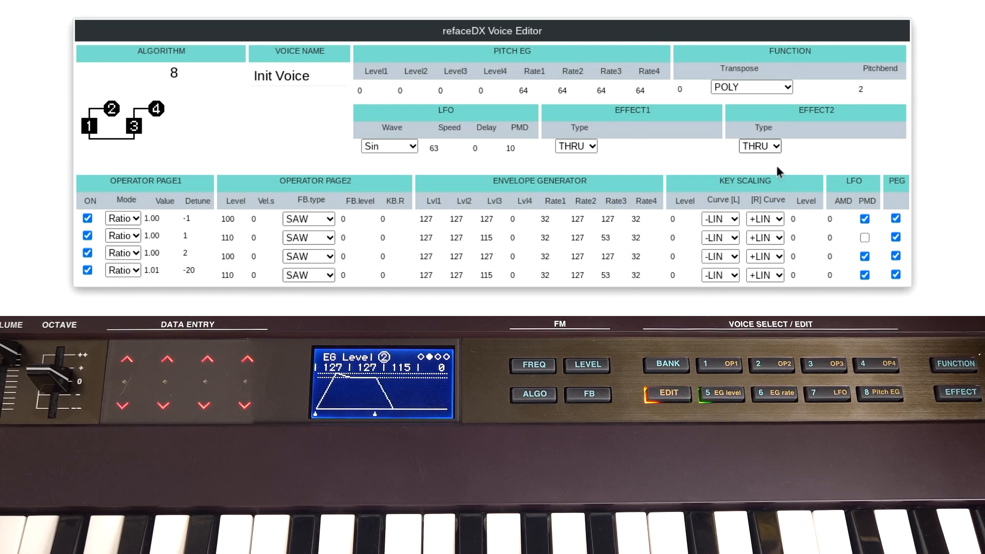
pyautogui.moveTo(777, 181)
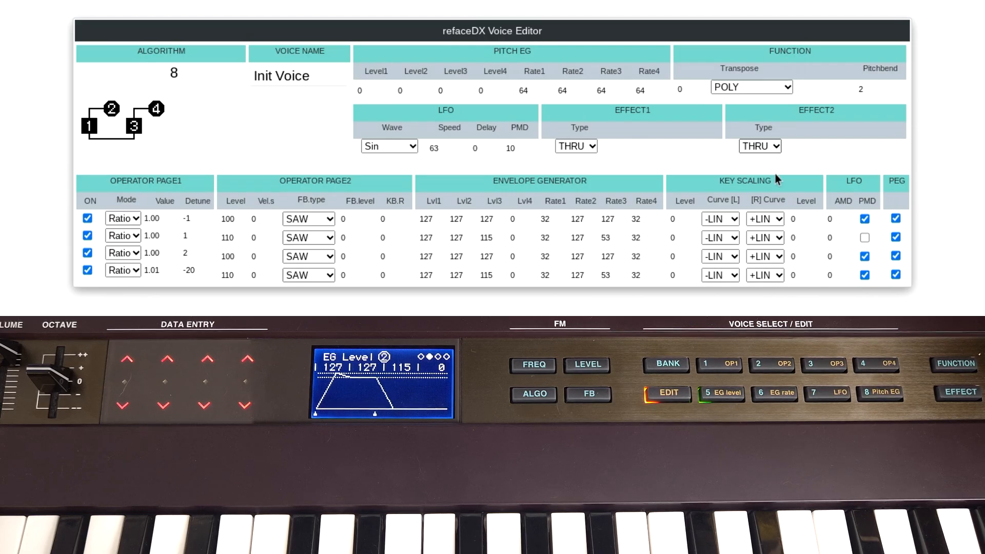
pyautogui.click(759, 145)
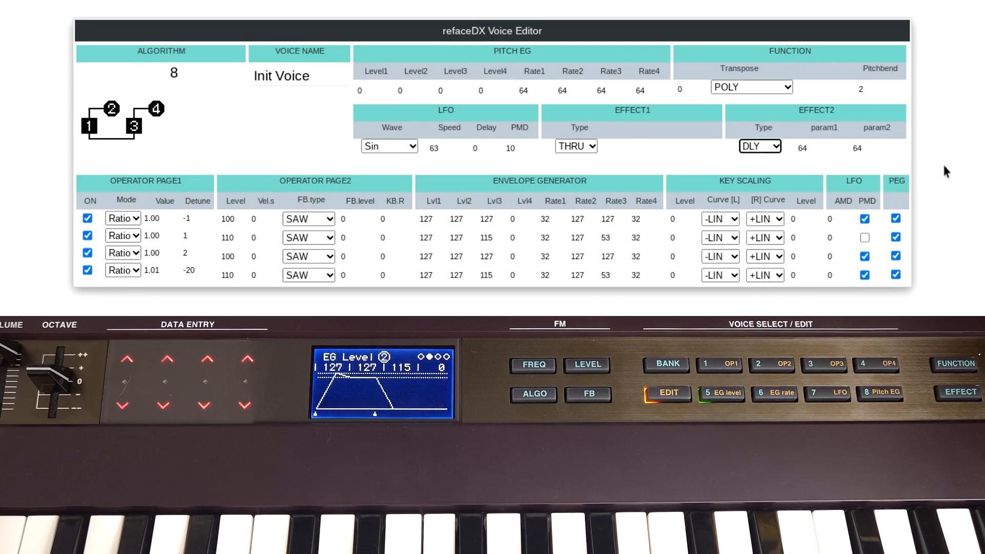